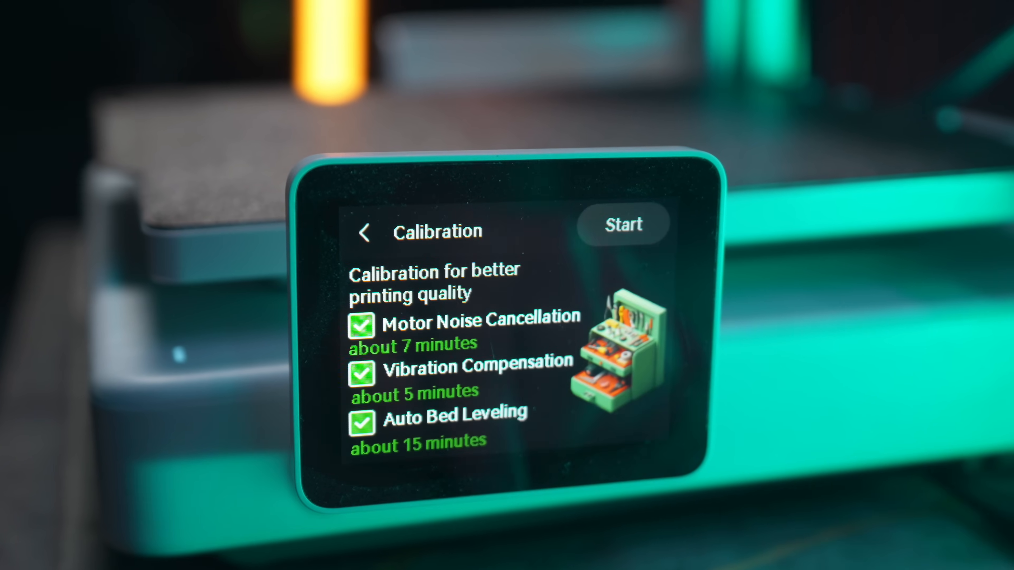
Start calibration with motor noise cancellation, vibration compensation and auto bed leveling all checked
left_click(624, 225)
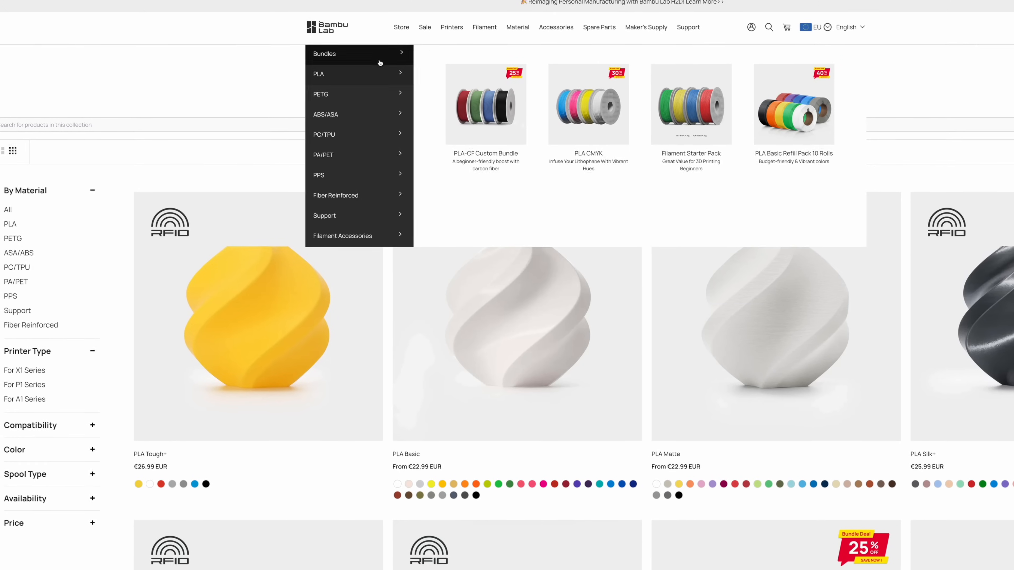
mouse_move(380, 91)
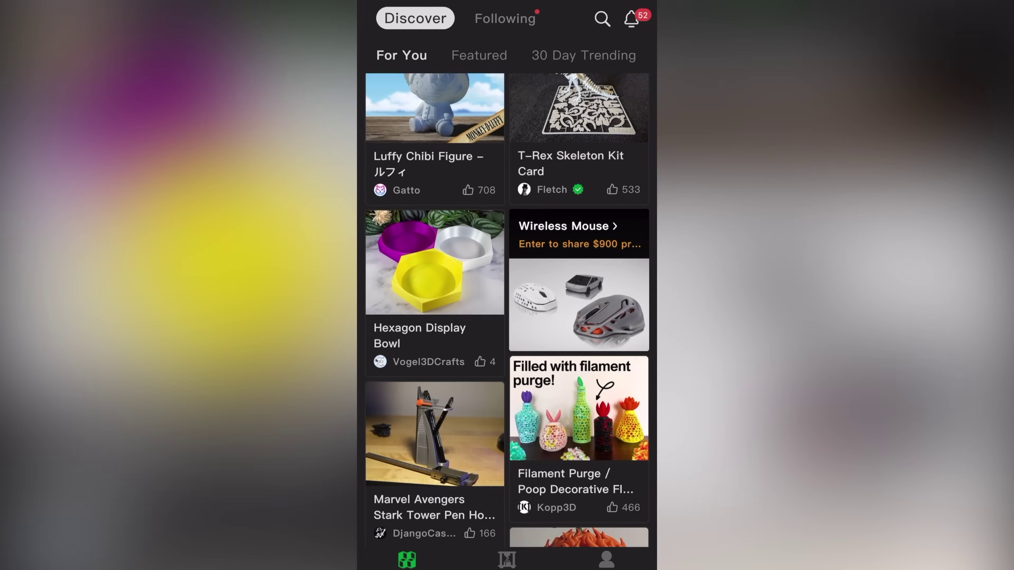
Browse the Discover feed and the DUMMY 13 articulated figure's page, then leave it
scroll("down", 3)
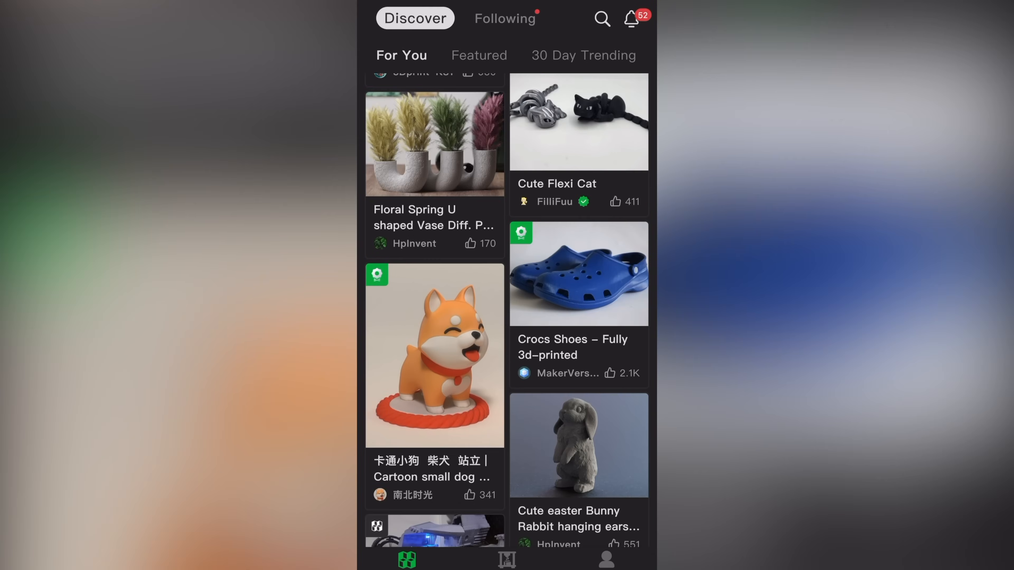
scroll("down", 3)
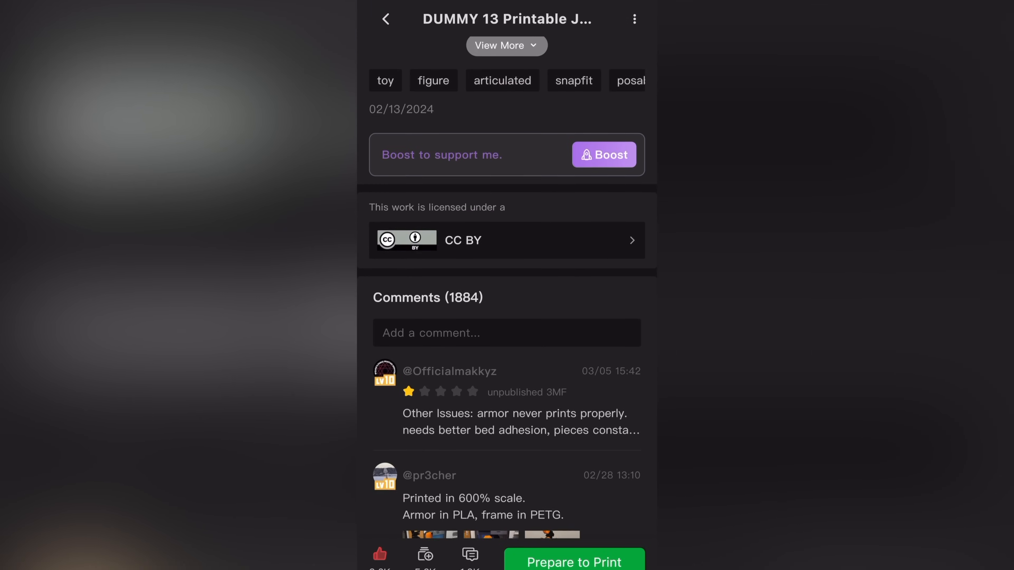
left_click(573, 567)
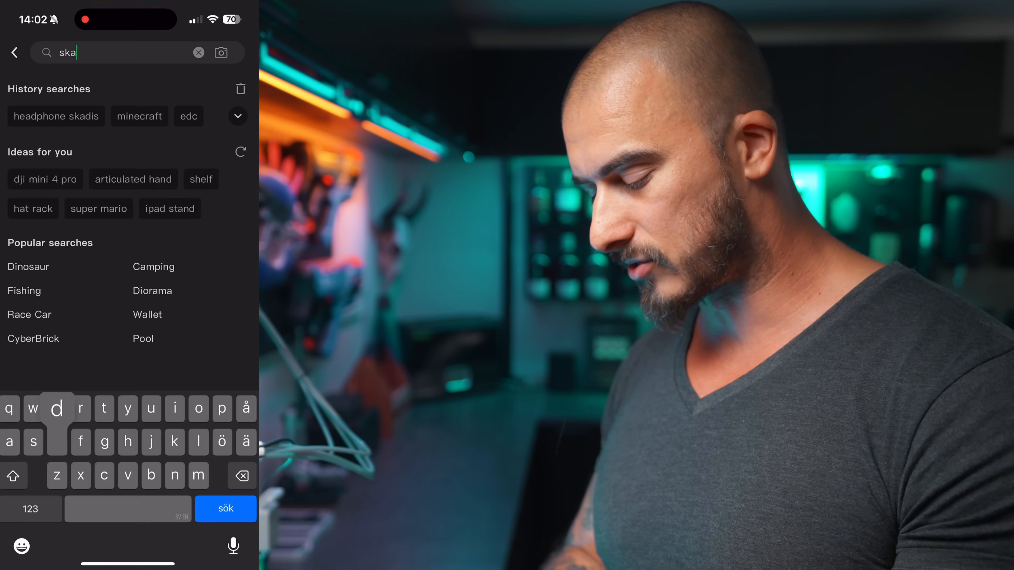
Search Skadis and open the IKEA Skadis Headphone Hanger / Holder model
left_click(226, 509)
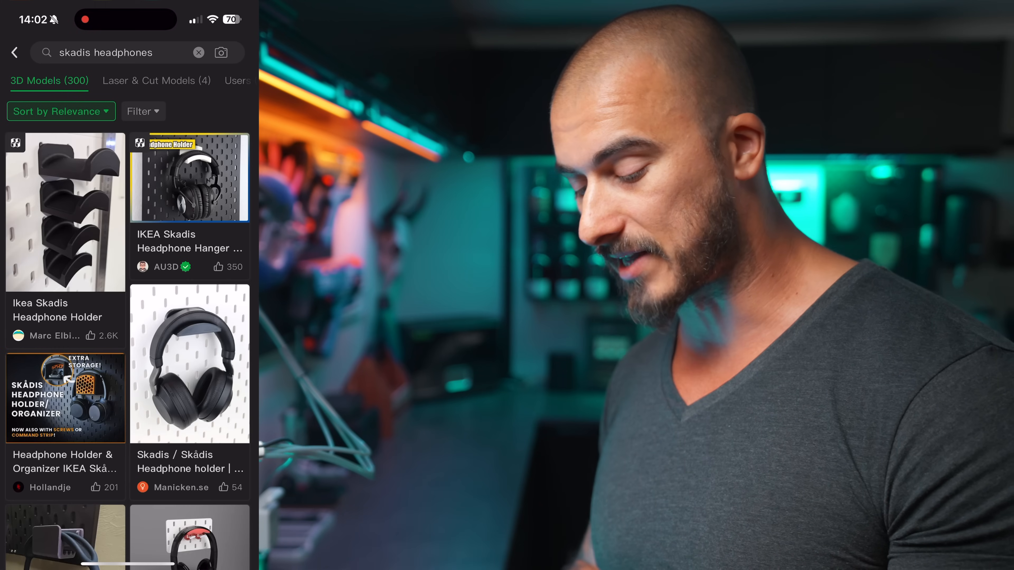
left_click(189, 179)
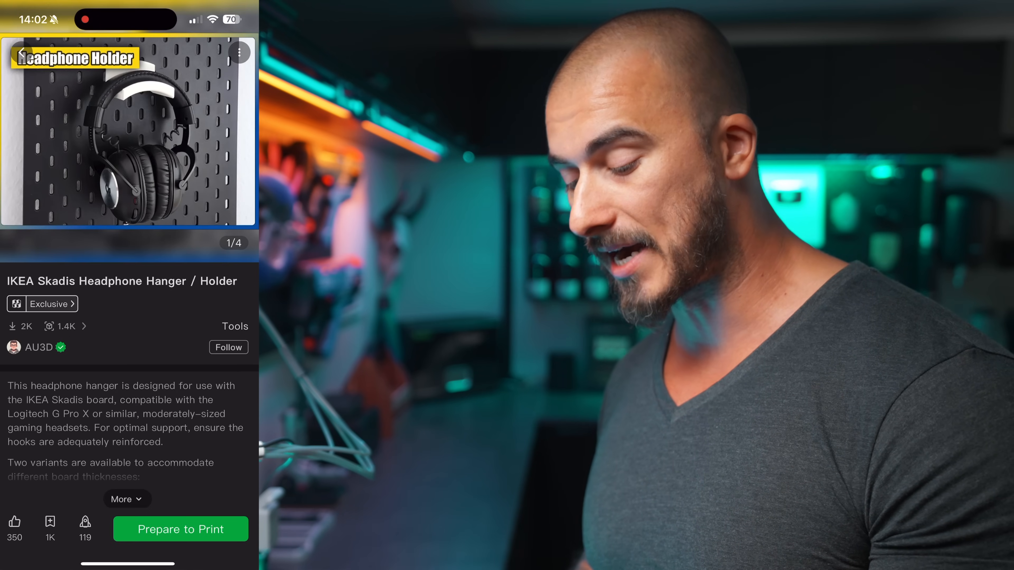
Prepare to print on the A1 with the 5.0mm clearance profile
left_click(180, 530)
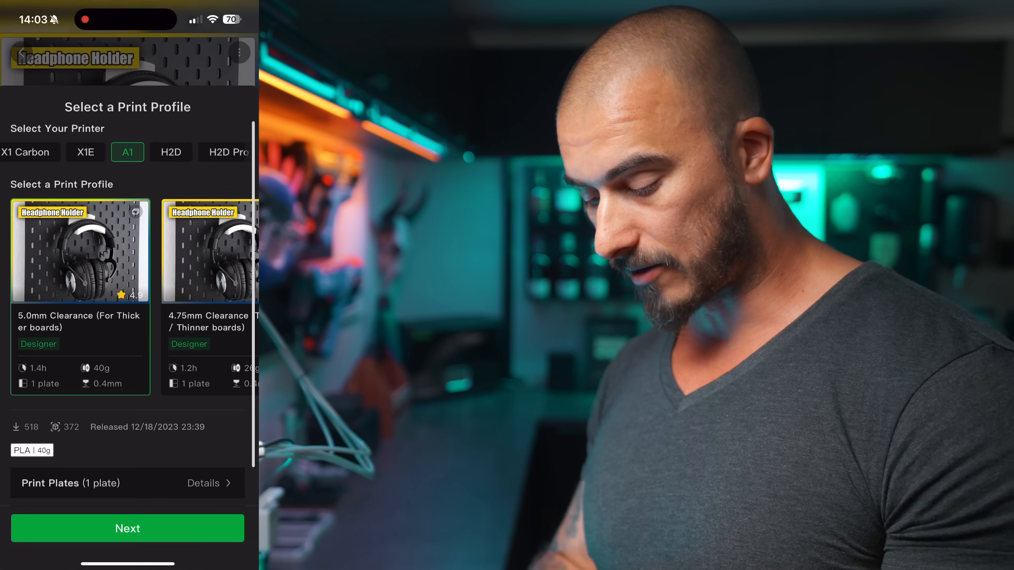
scroll("down", 3)
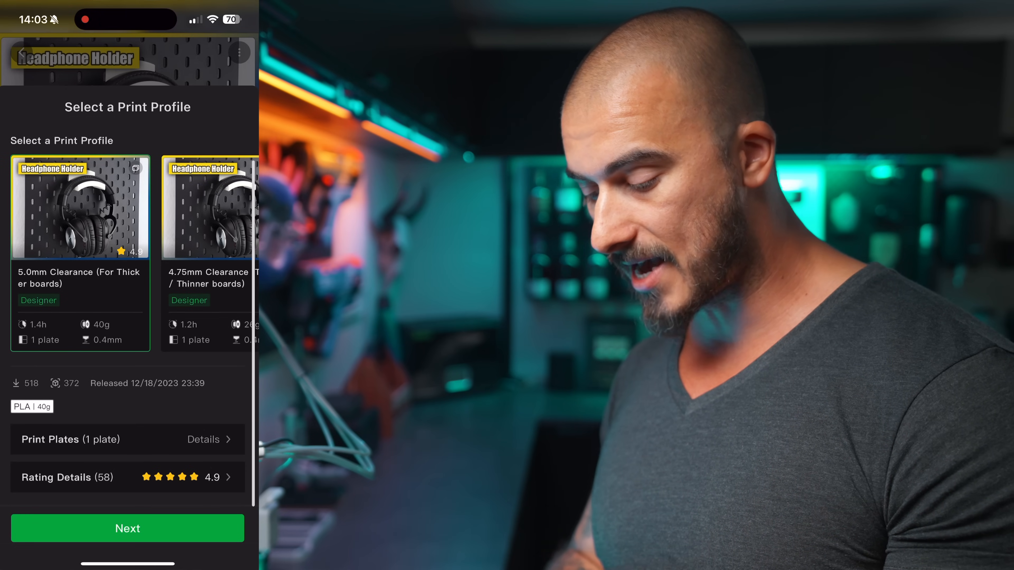
left_click(127, 529)
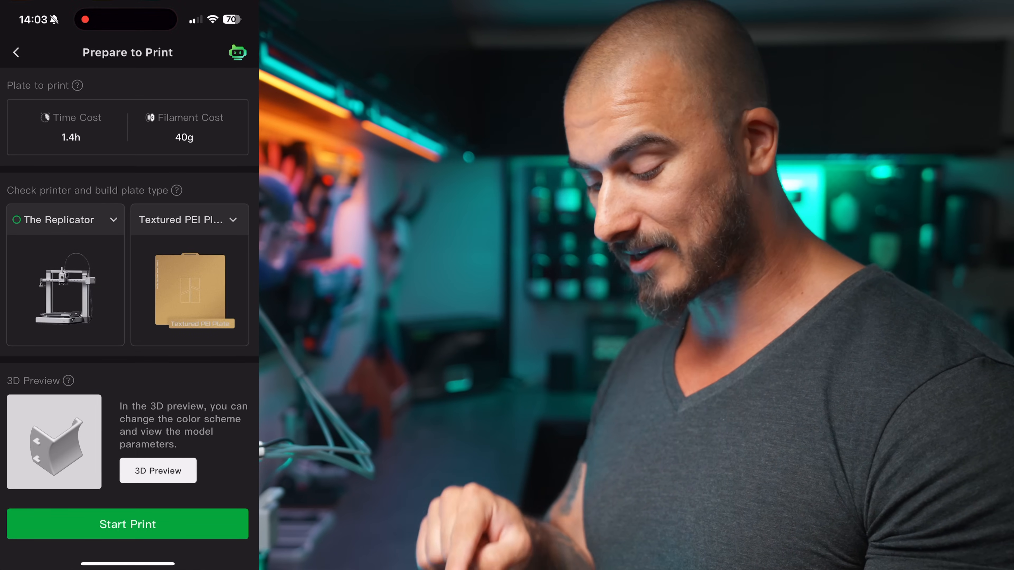
scroll("down", 3)
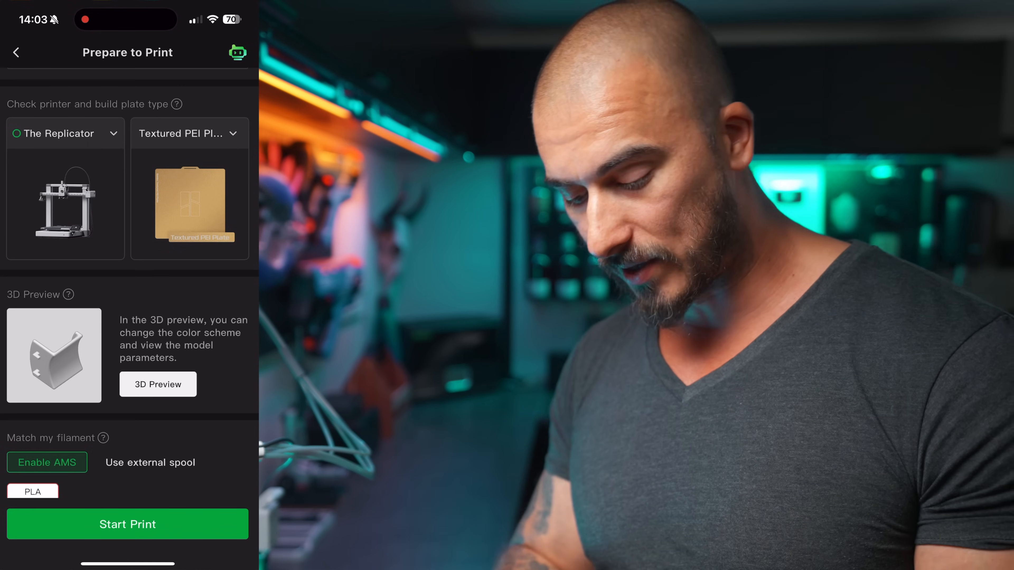